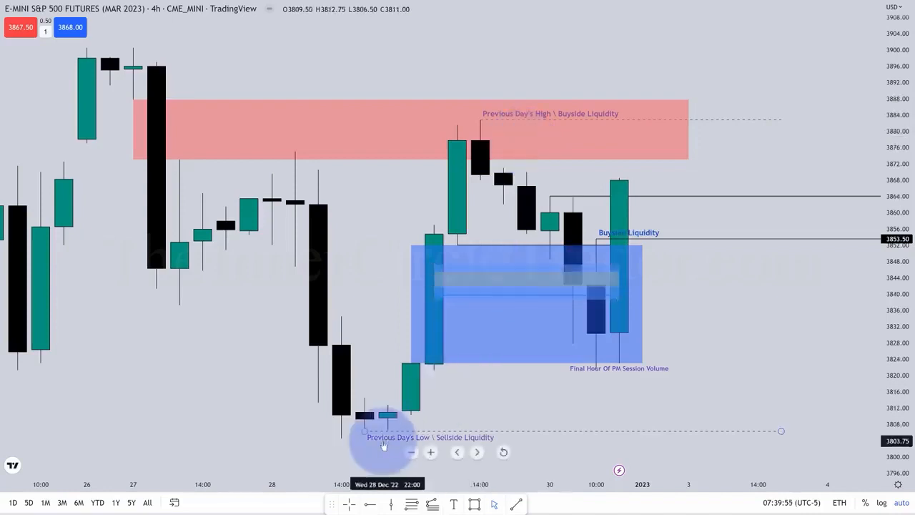
{"action": "mouse_move", "coordinate": [502, 209]}
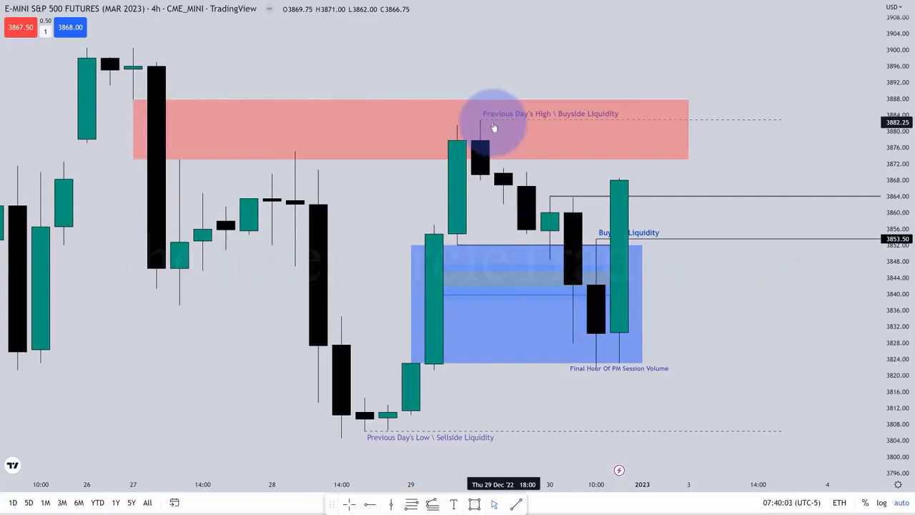
{"action": "mouse_move", "coordinate": [613, 223]}
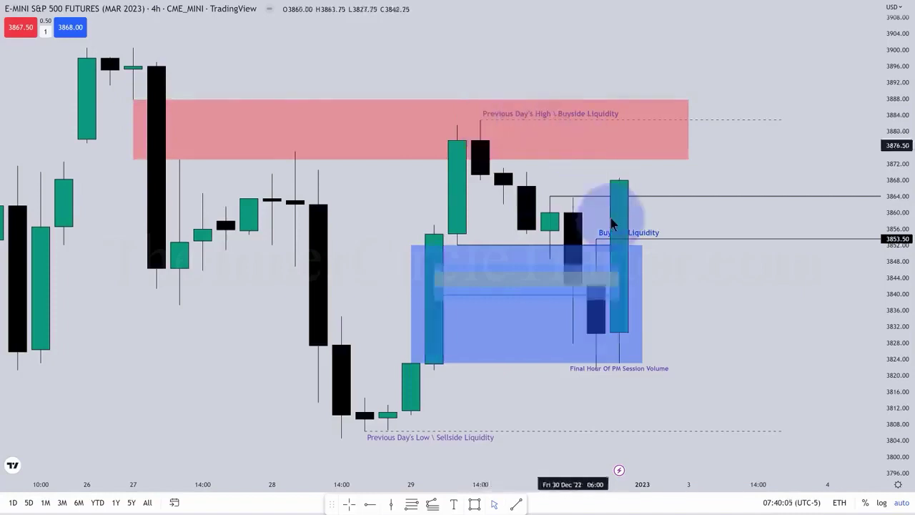